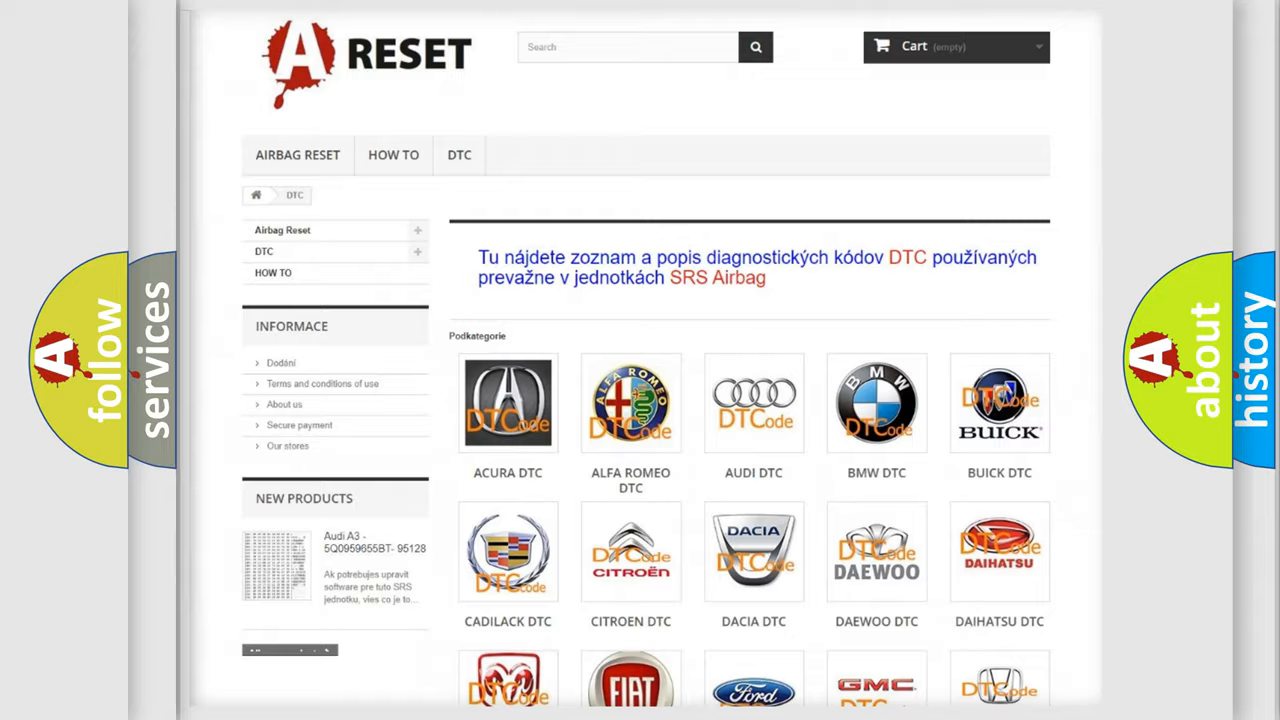
pyautogui.scroll(-3)
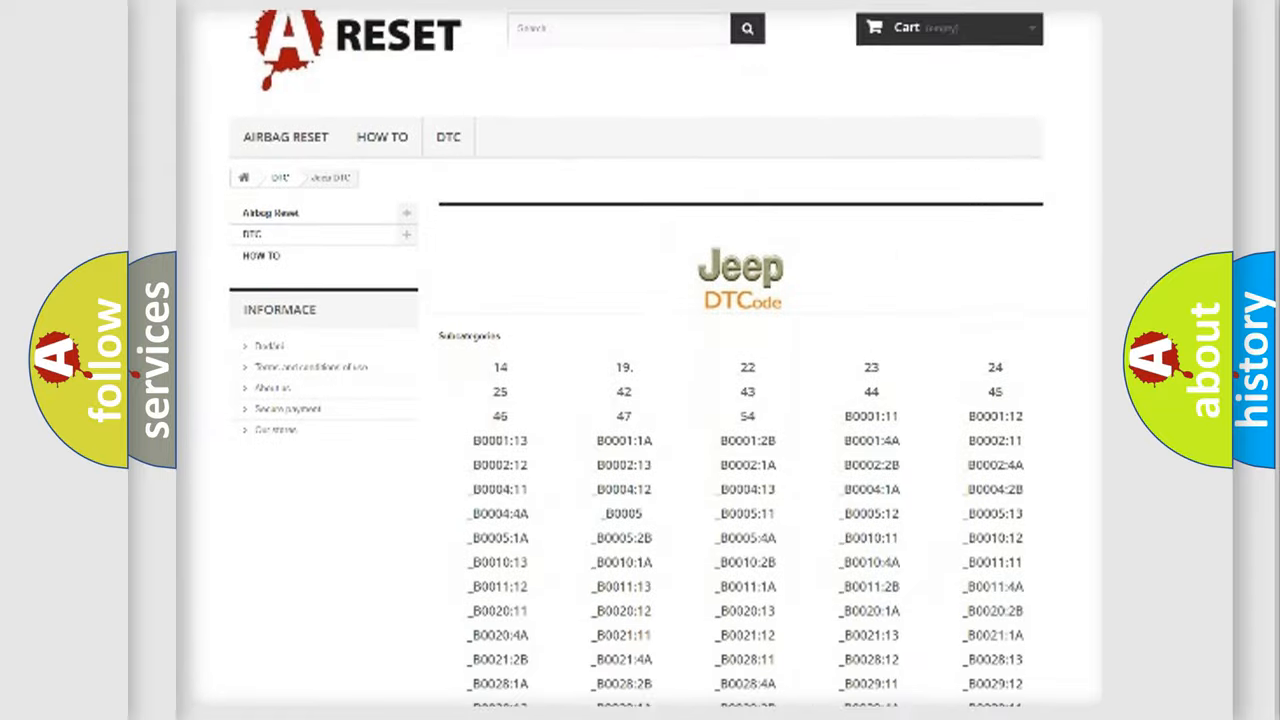
pyautogui.scroll(-3)
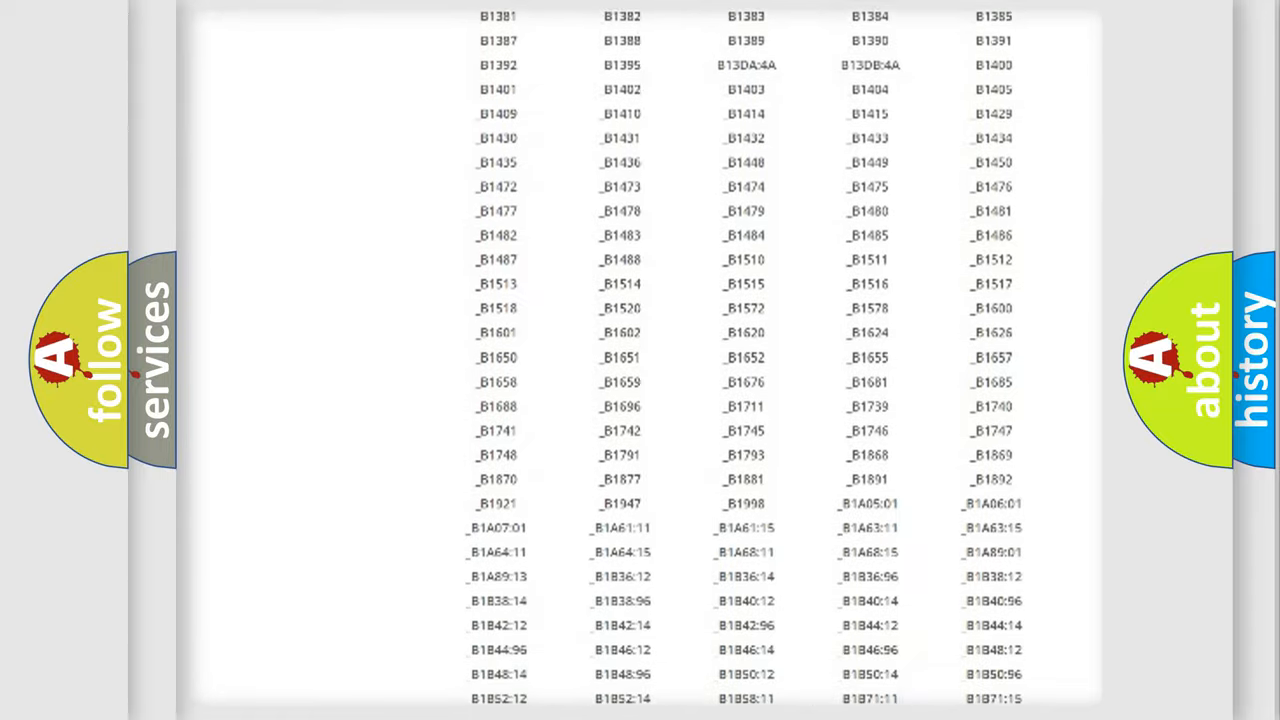